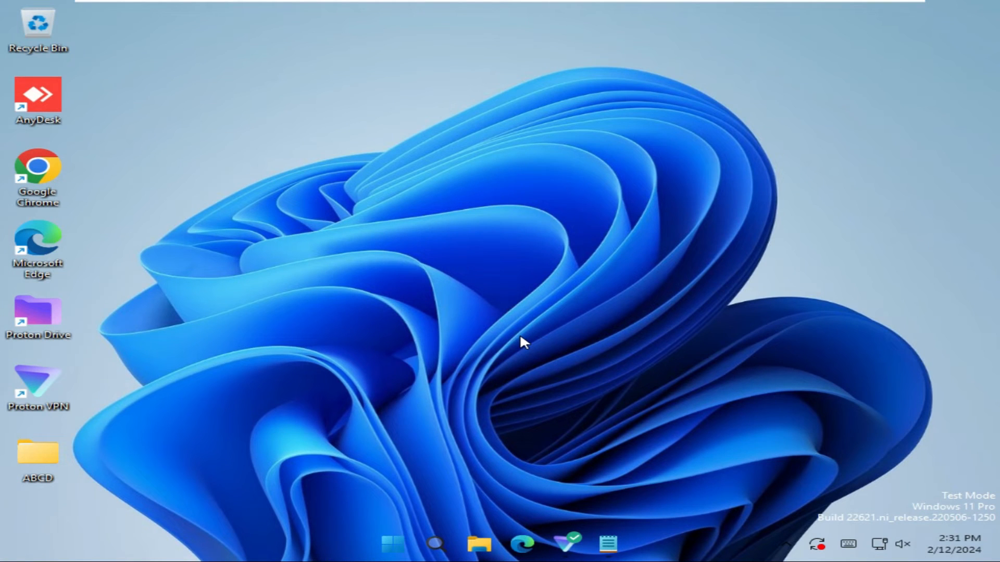
pyautogui.moveTo(286, 291)
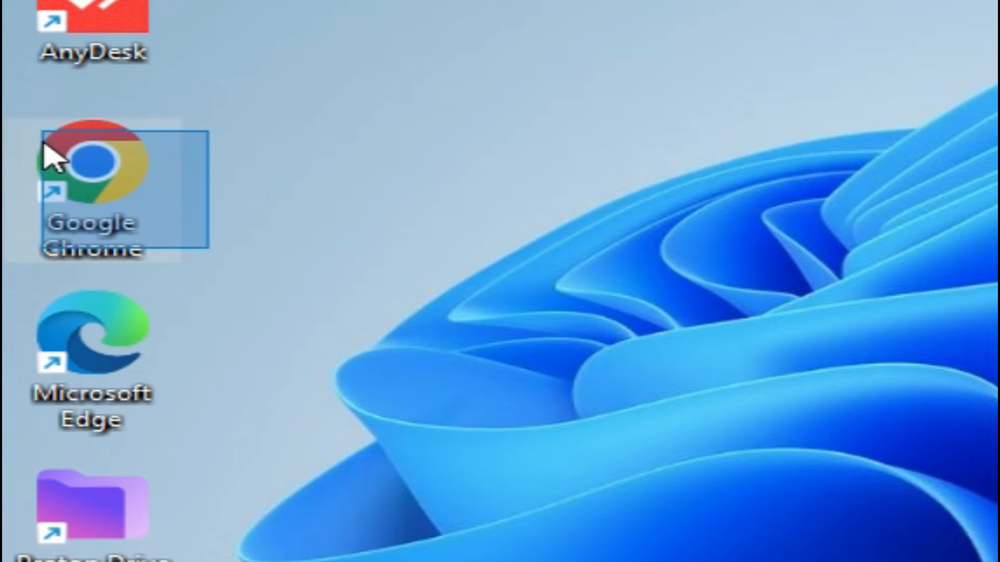
pyautogui.moveTo(76, 297)
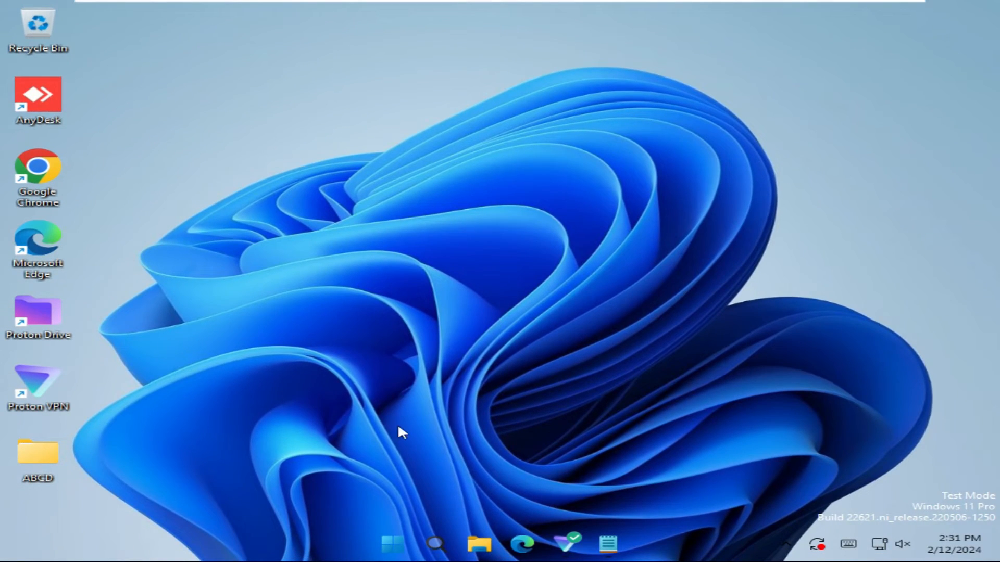
# Search the Start menu for 'regedit' to bring up Registry Editor.
pyautogui.click(392, 543)
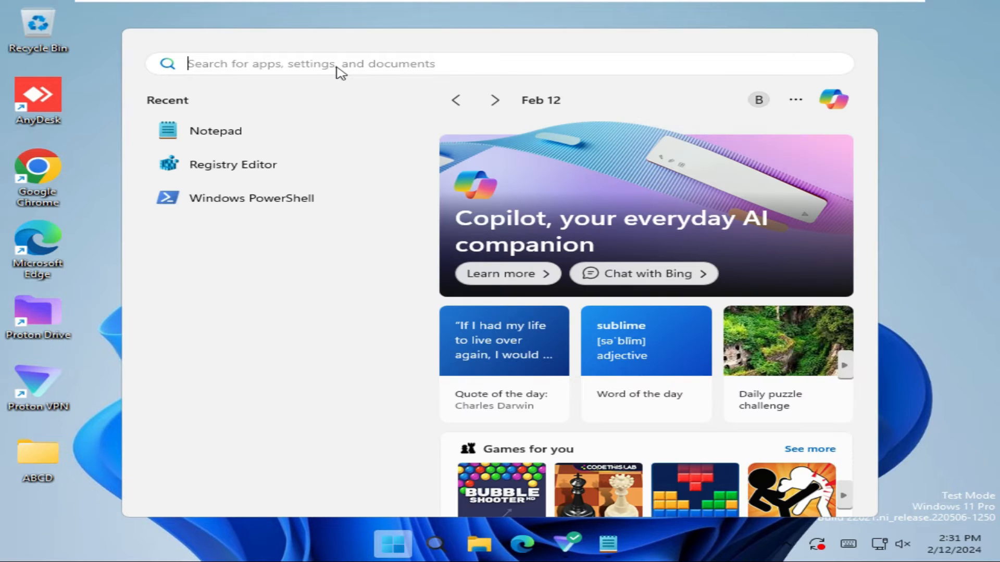
pyautogui.write('rege')
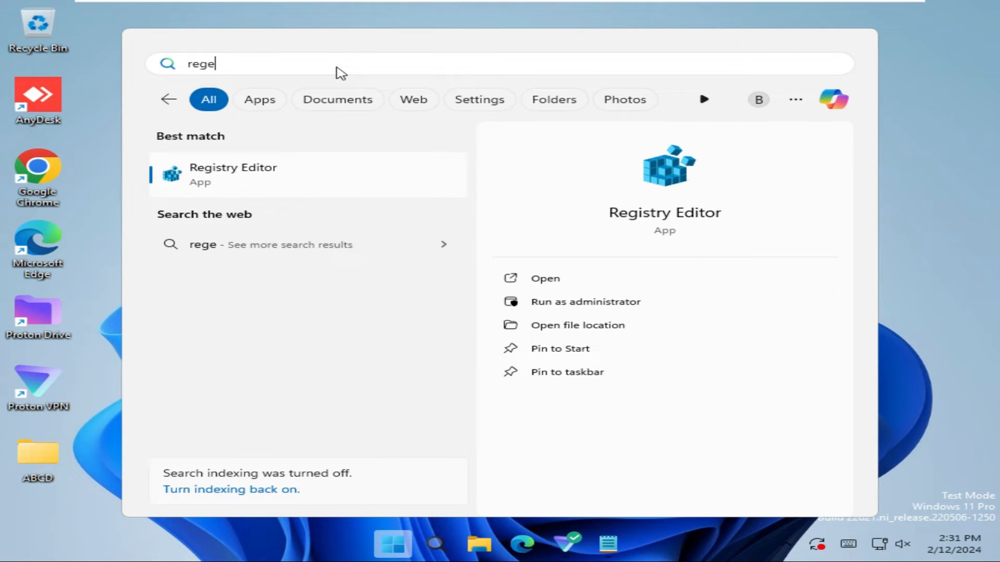
pyautogui.write('dit')
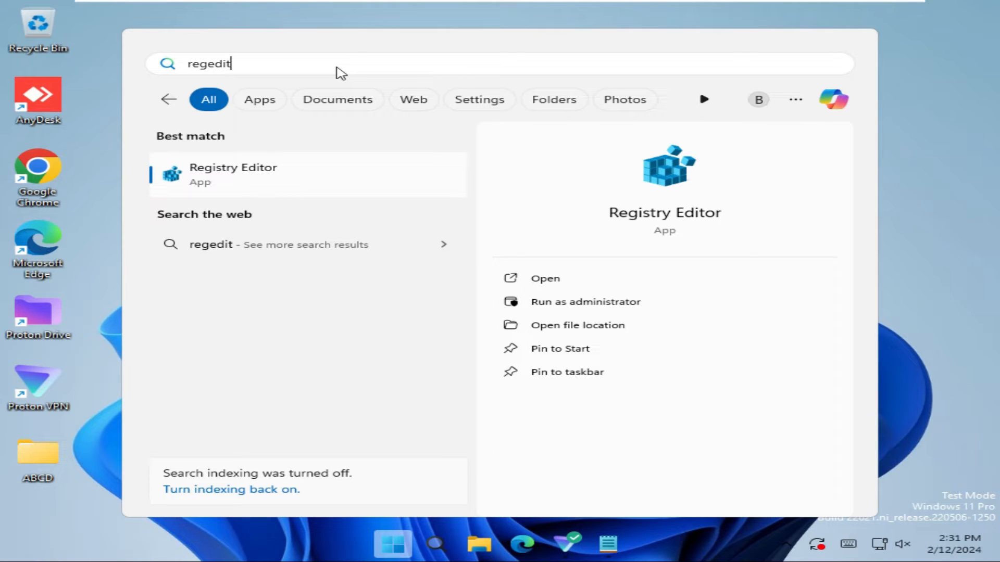
pyautogui.moveTo(248, 174)
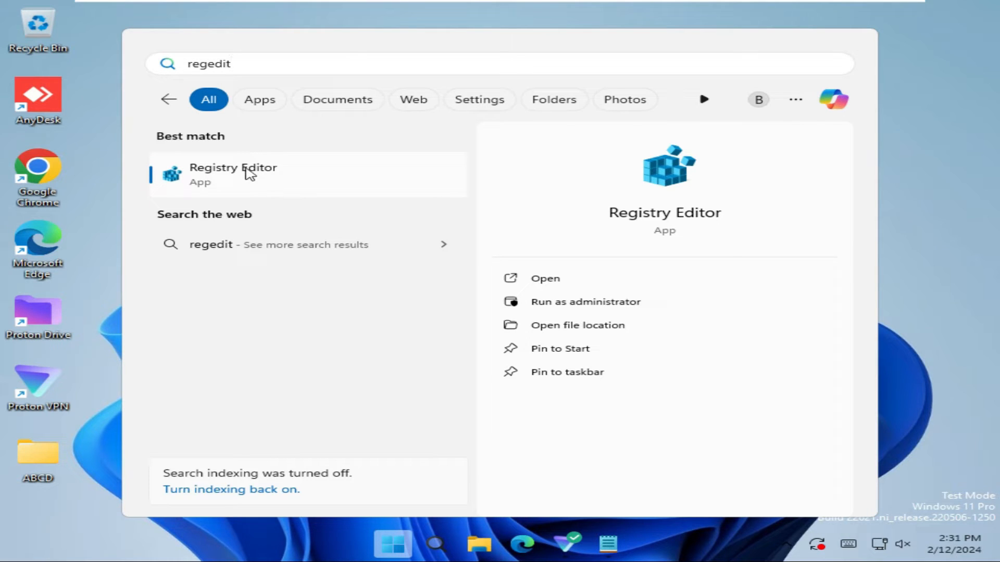
pyautogui.moveTo(267, 173)
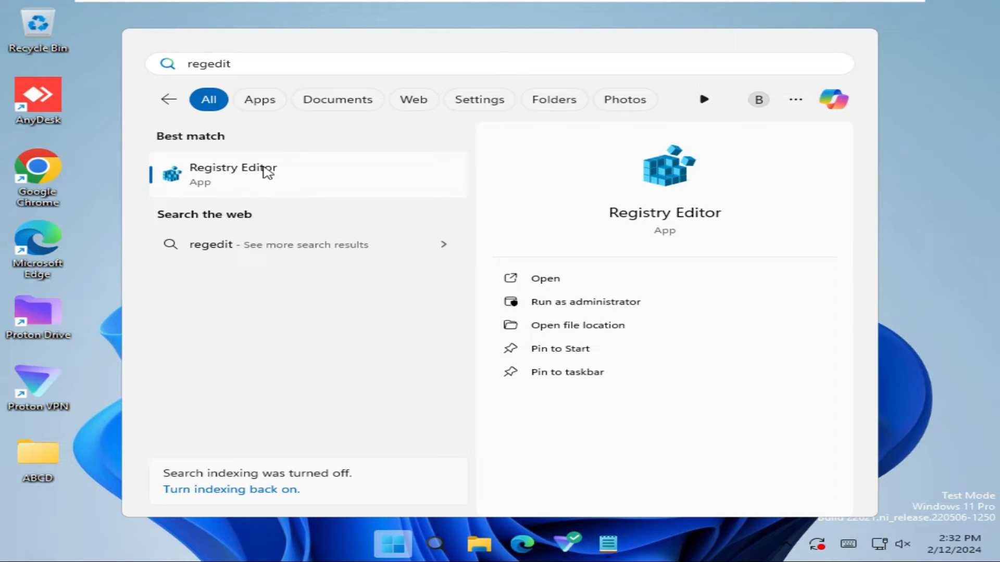
pyautogui.moveTo(567, 261)
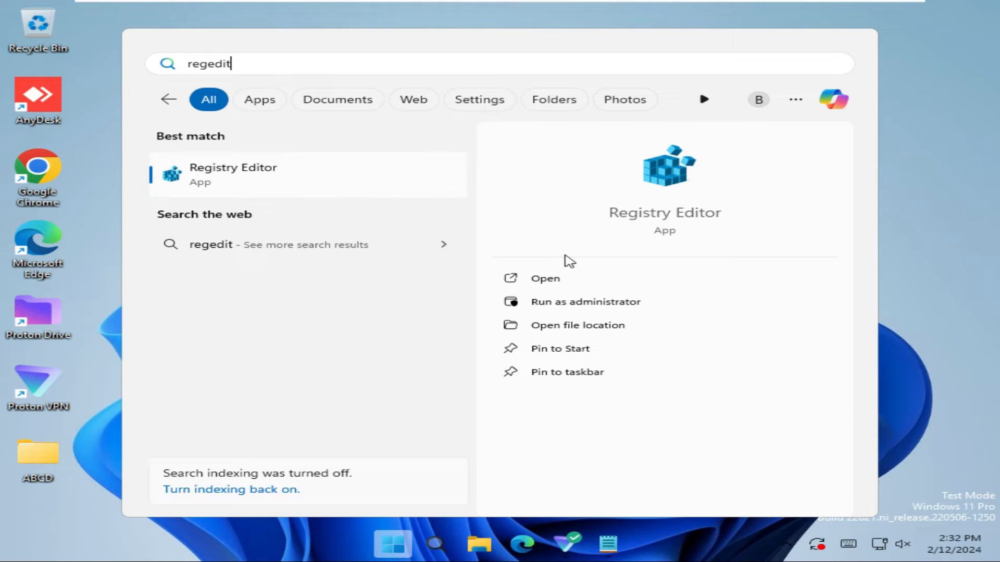
pyautogui.moveTo(566, 305)
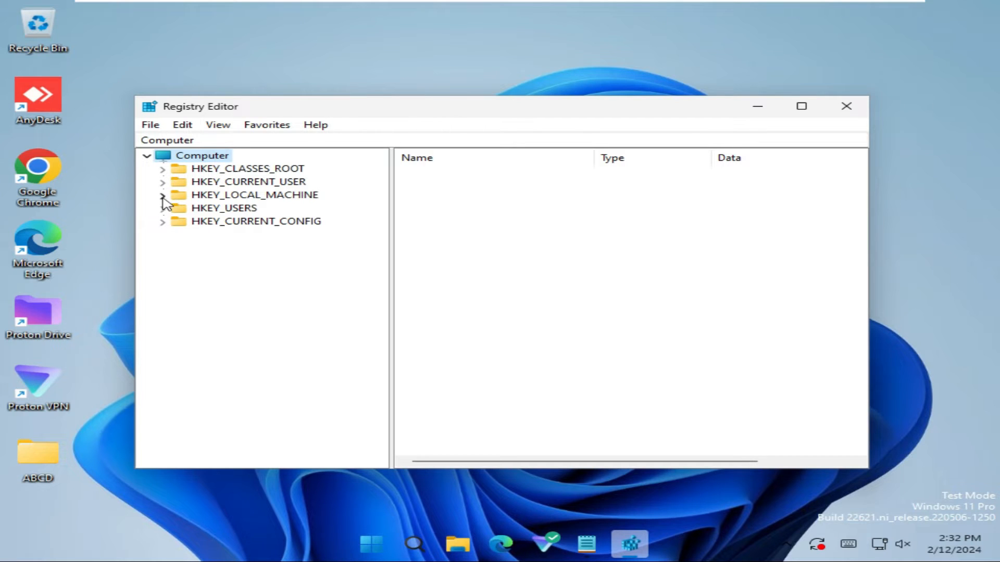
# Drill down HKEY_LOCAL_MACHINE\SOFTWARE\Microsoft\Windows\CurrentVersion, then select and expand Explorer.
pyautogui.click(163, 194)
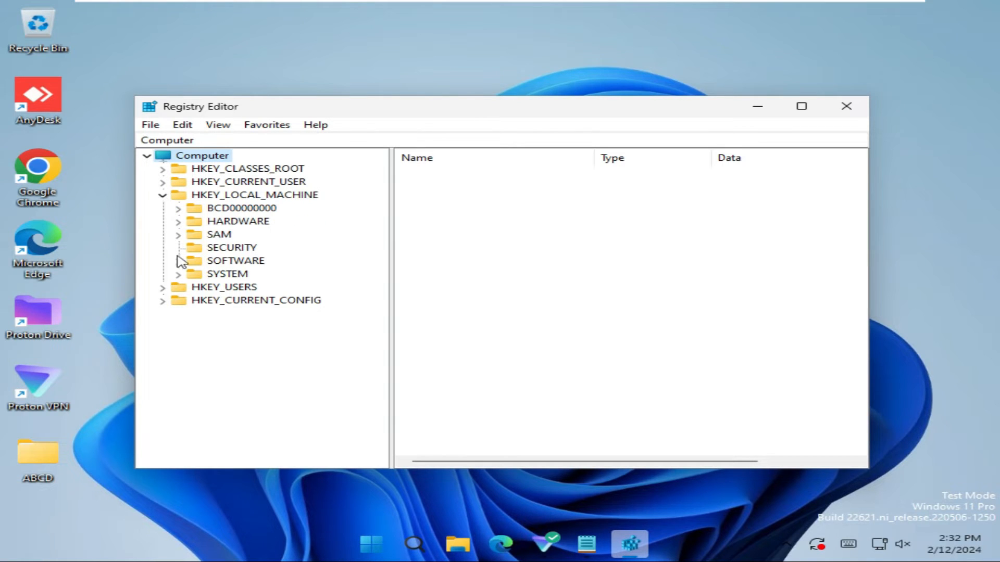
pyautogui.click(180, 261)
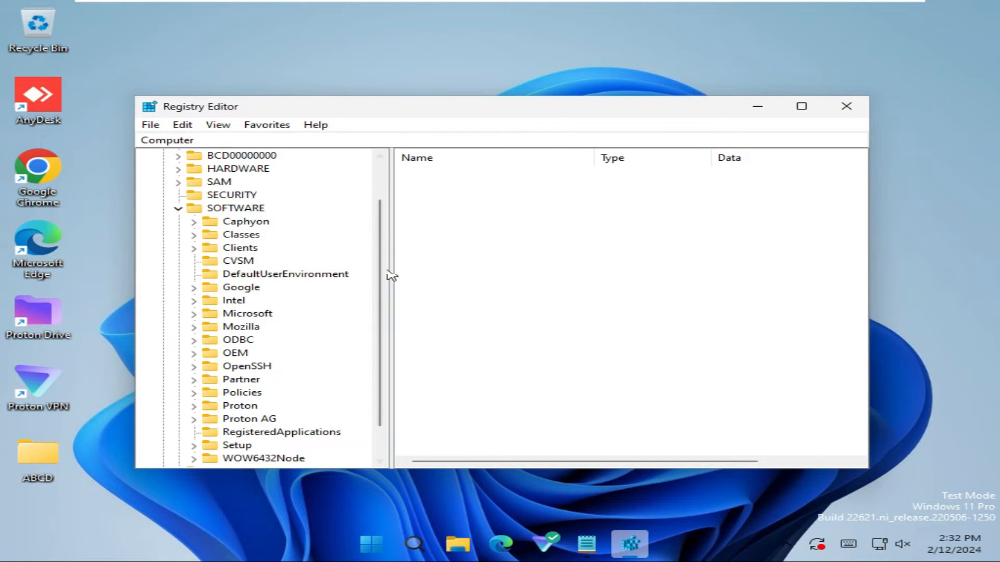
pyautogui.scroll(-3)
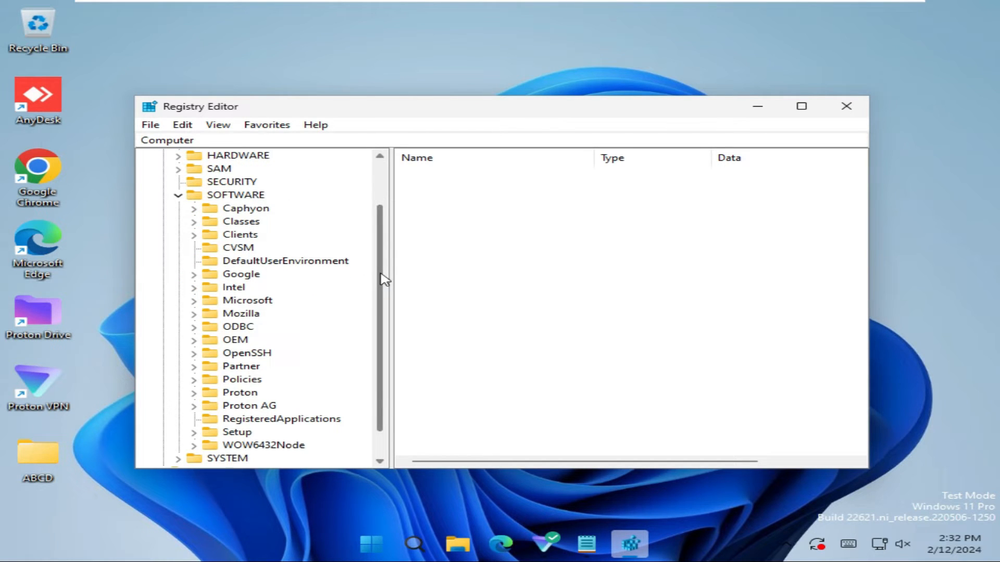
pyautogui.click(193, 301)
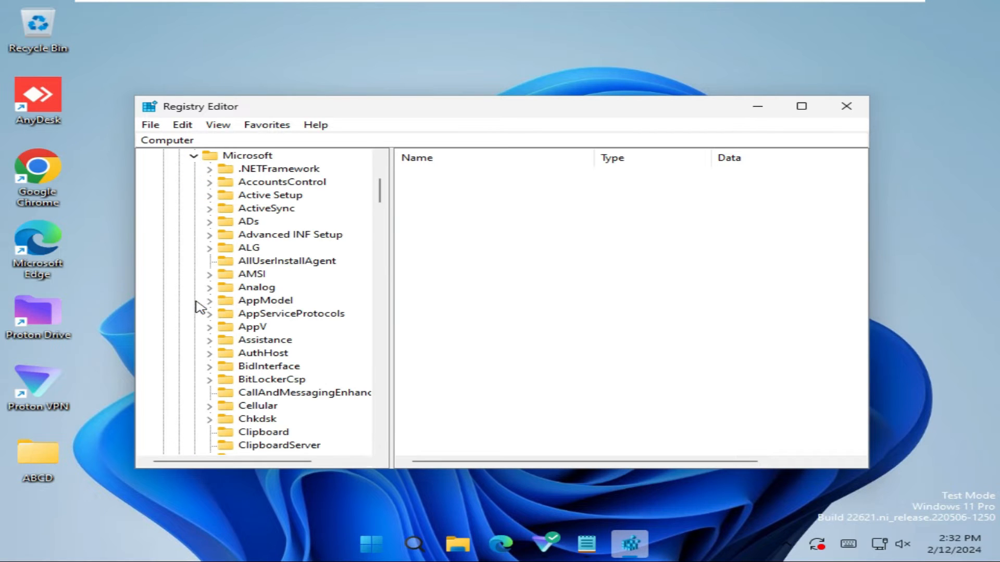
pyautogui.scroll(-3)
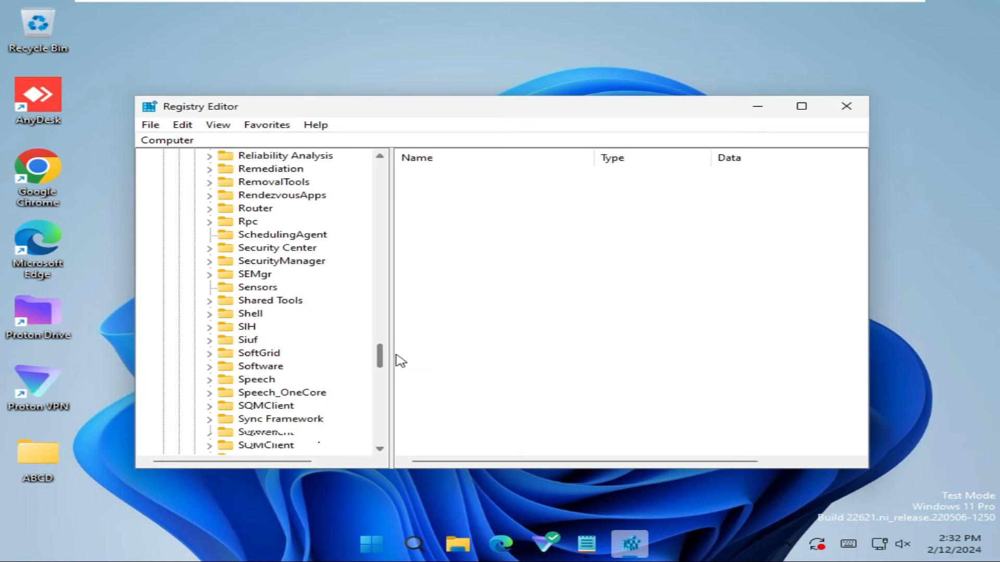
pyautogui.scroll(-3)
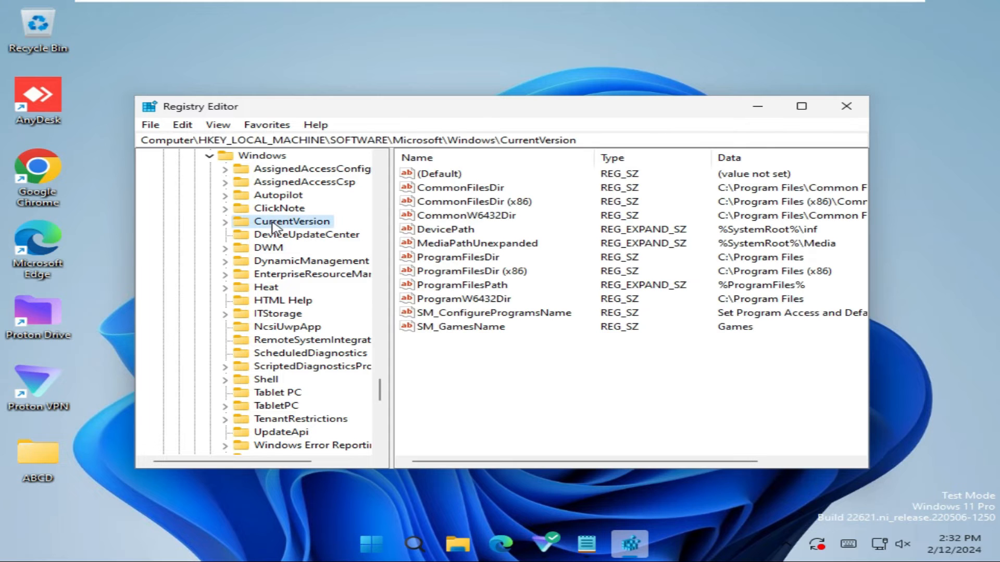
pyautogui.click(224, 221)
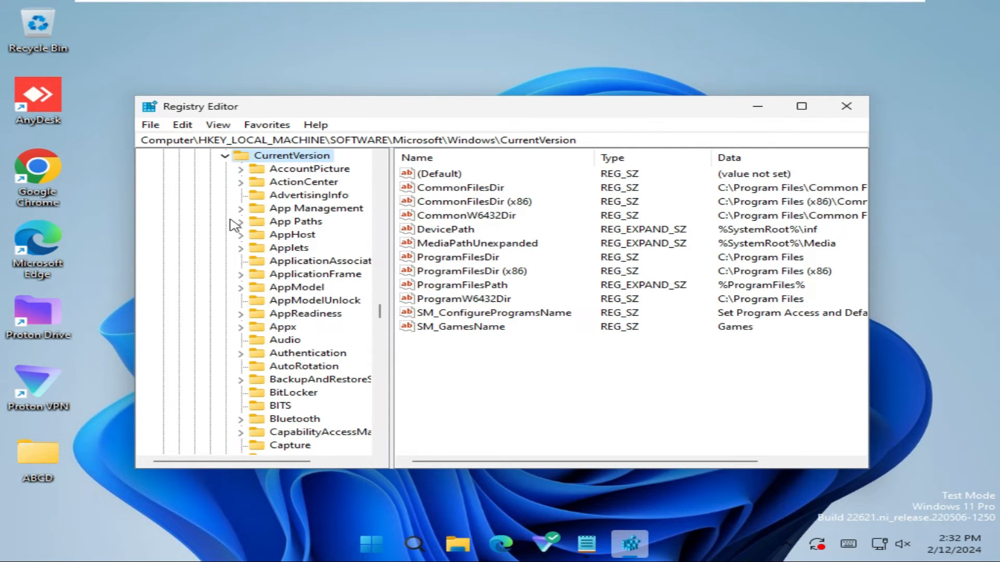
pyautogui.scroll(-3)
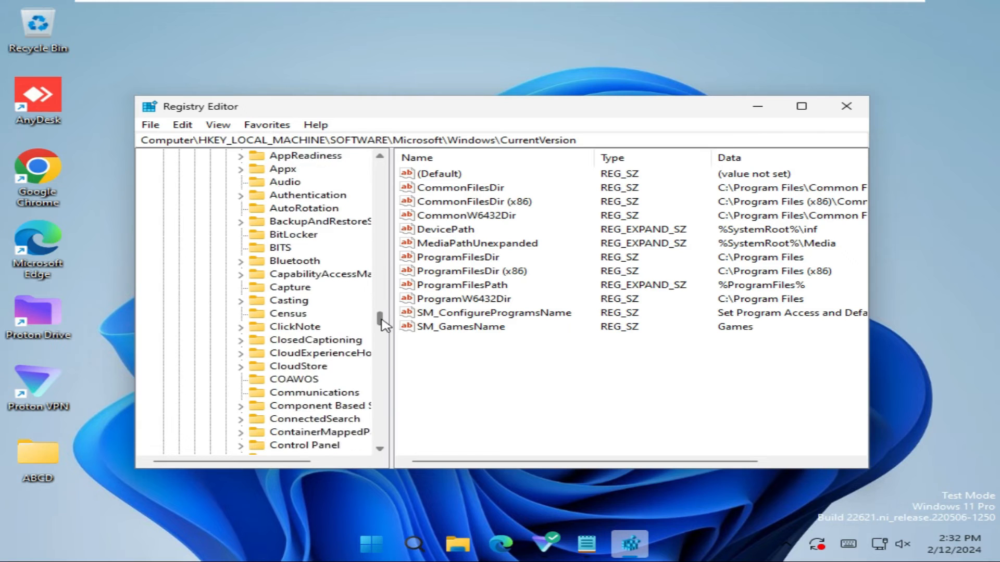
pyautogui.scroll(-3)
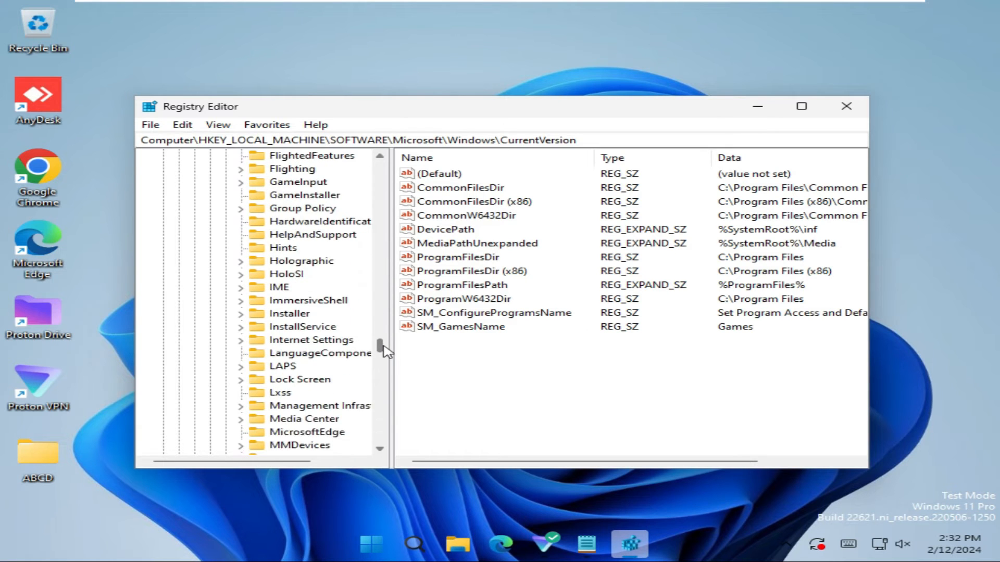
pyautogui.scroll(3)
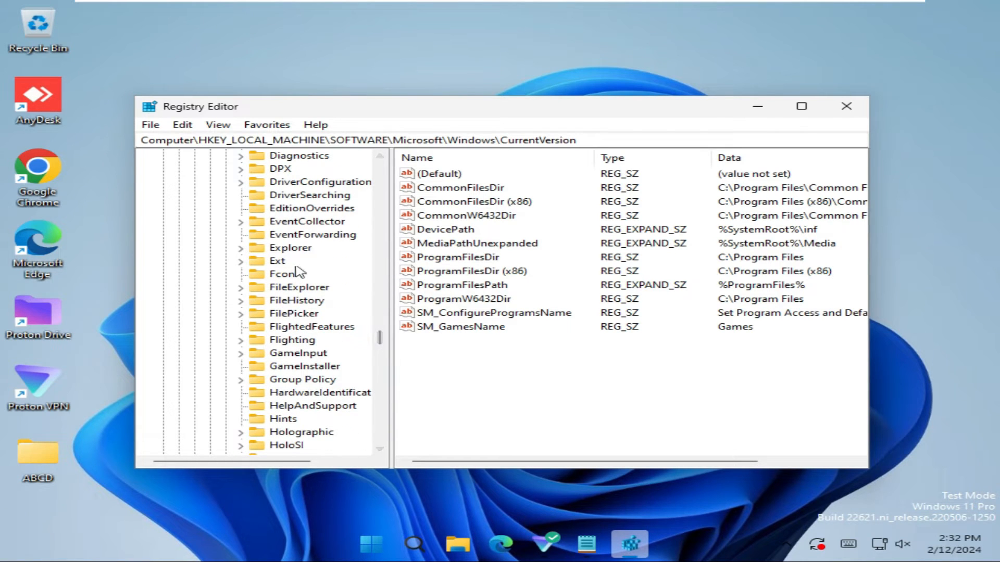
pyautogui.click(290, 247)
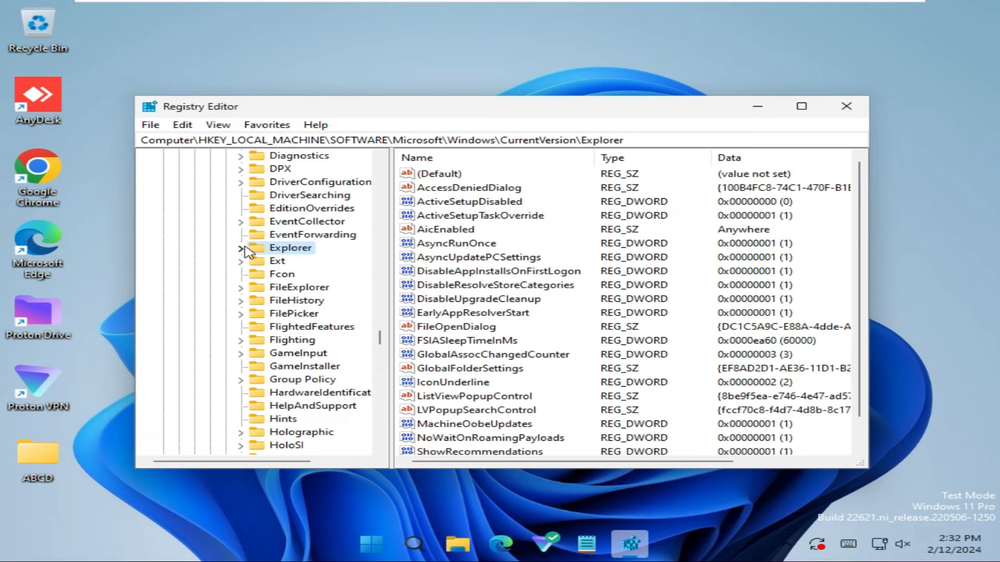
pyautogui.click(241, 247)
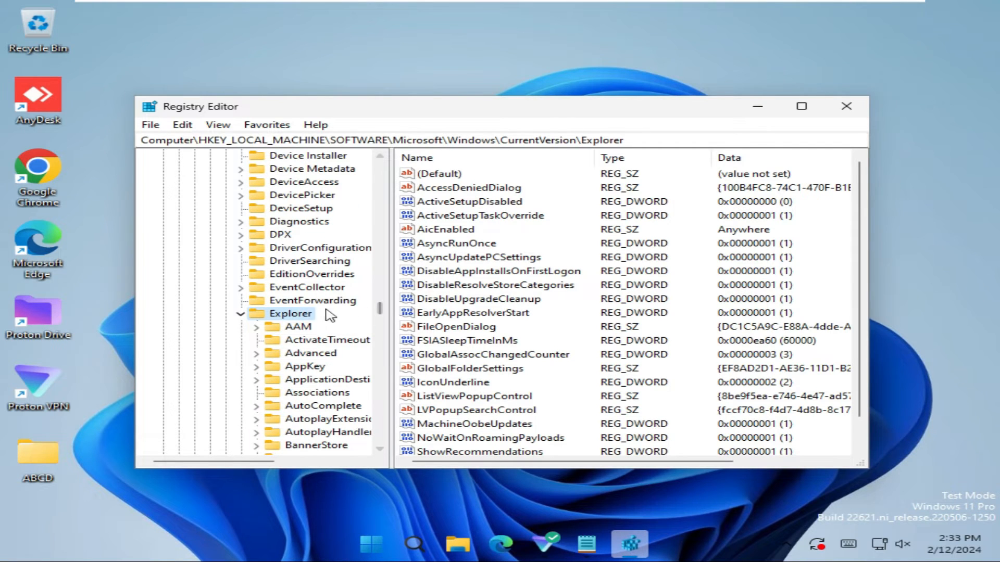
pyautogui.moveTo(296, 315)
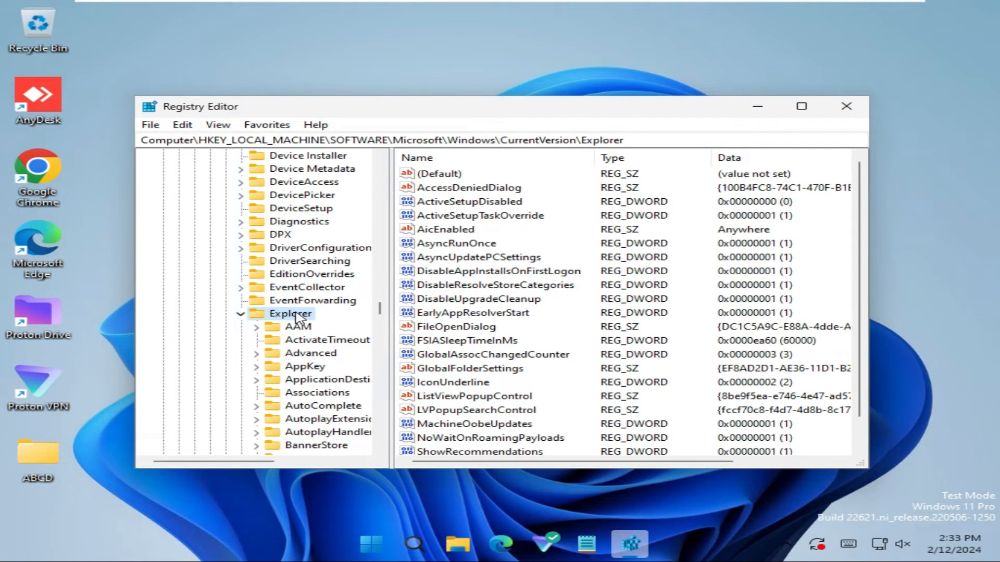
# Create a new subkey under Explorer named 'Shell Icons'.
pyautogui.rightClick(290, 313)
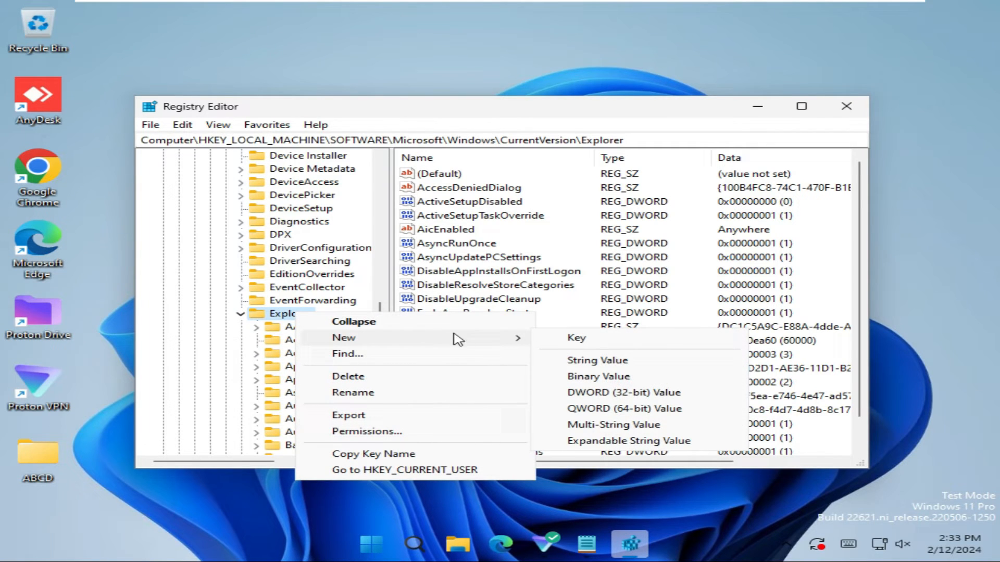
pyautogui.moveTo(576, 338)
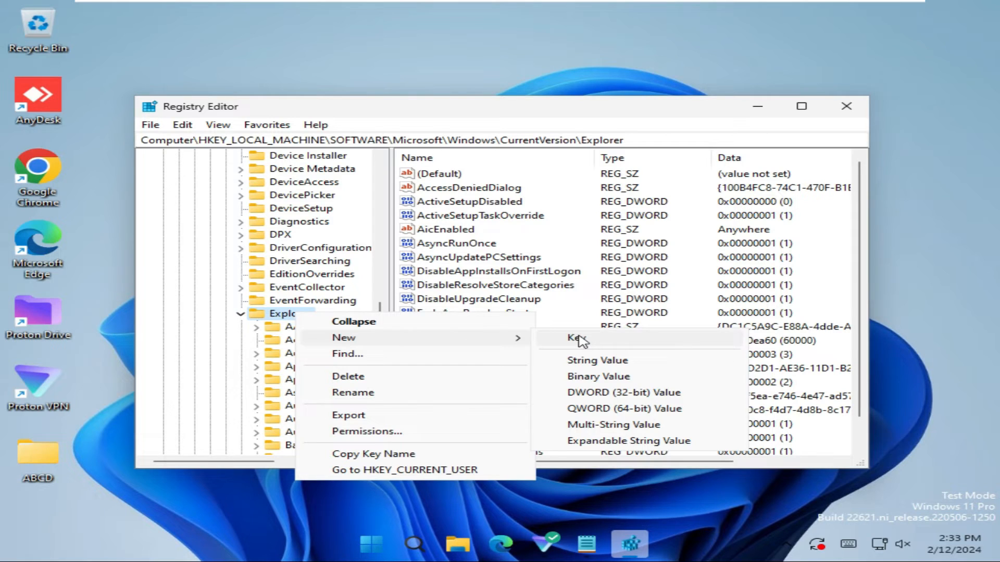
pyautogui.click(574, 337)
pyautogui.write('Shell ')
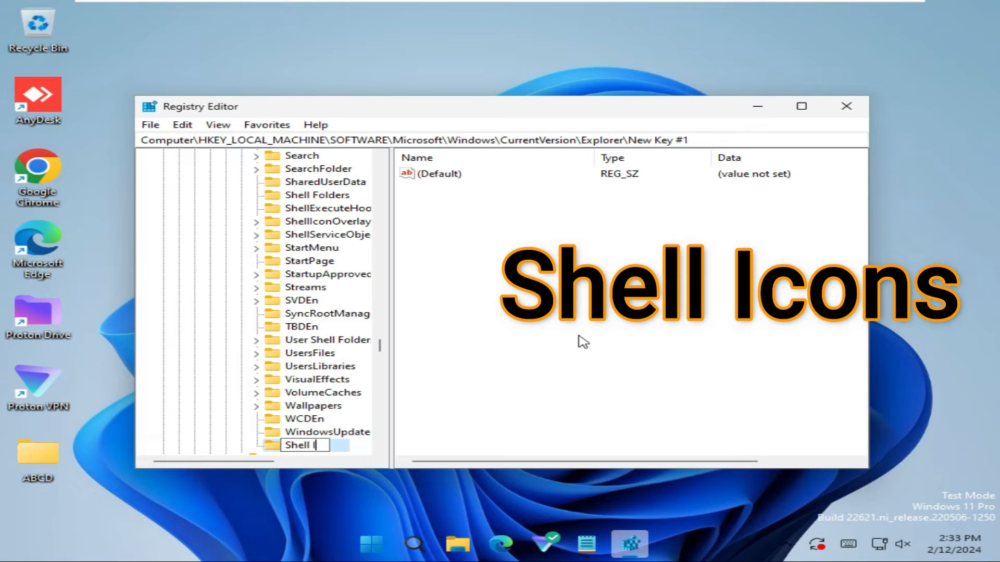
pyautogui.write('Icons')
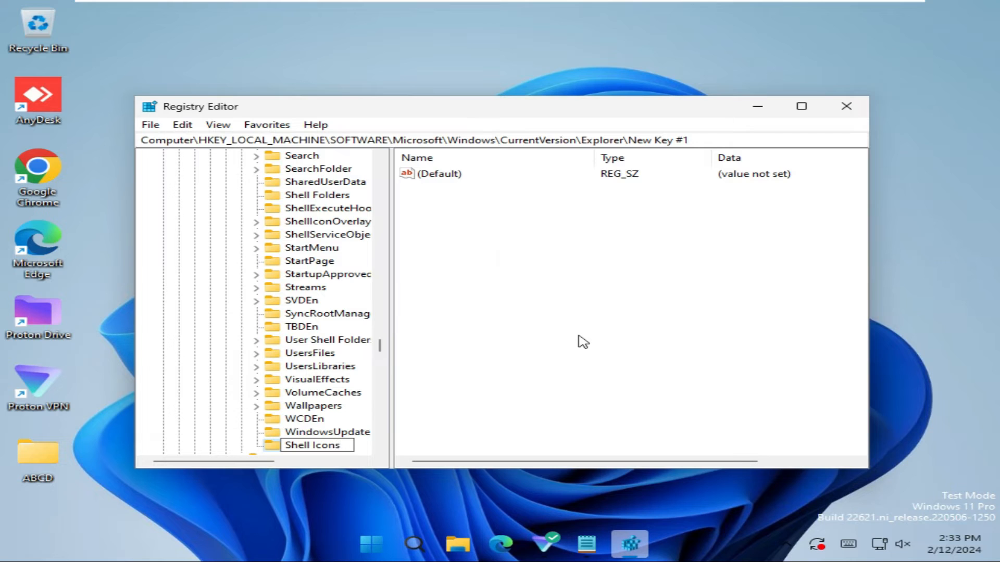
pyautogui.click(312, 445)
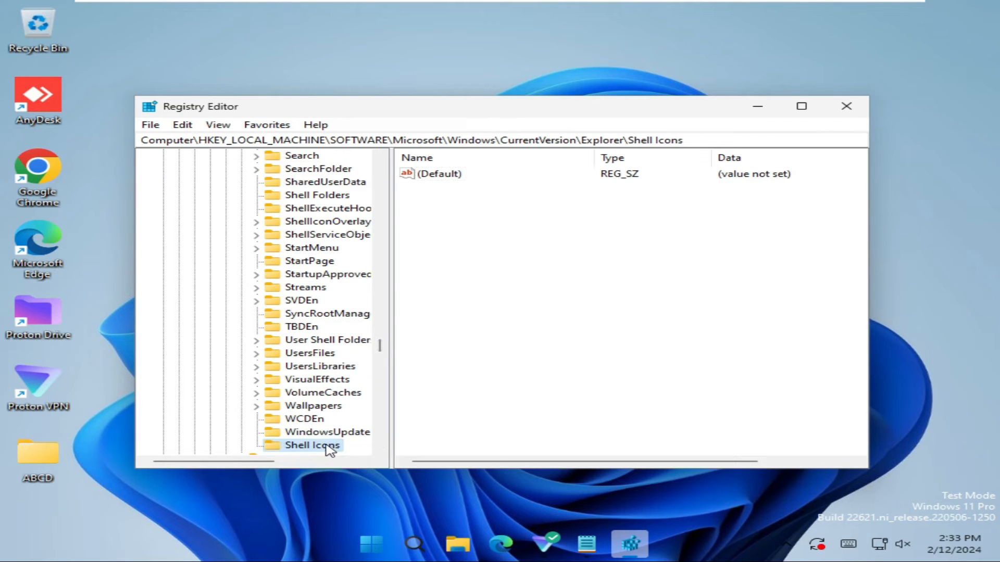
pyautogui.moveTo(554, 245)
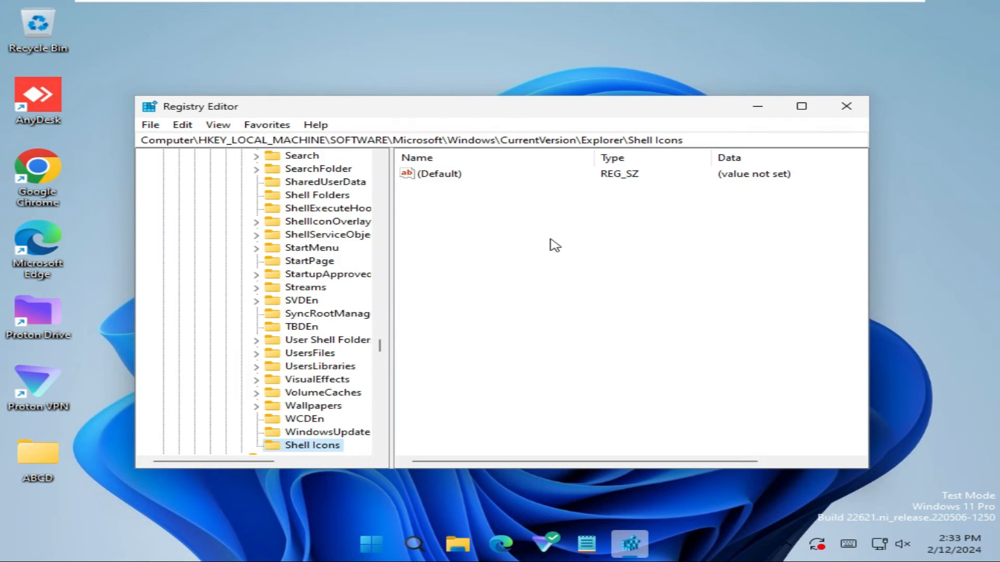
# Add a string value named 29 to Shell Icons and open its data for editing.
pyautogui.rightClick(555, 246)
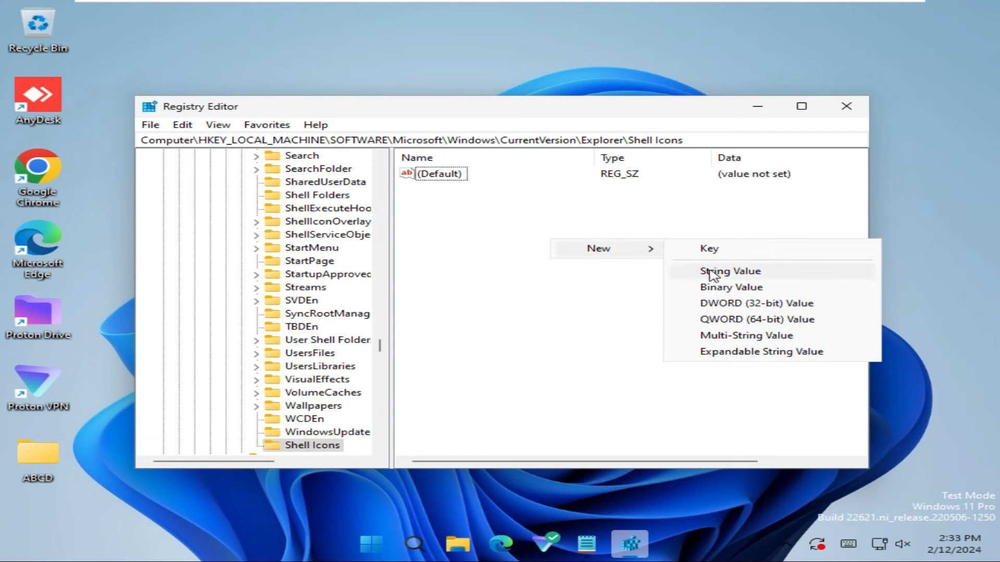
pyautogui.moveTo(731, 275)
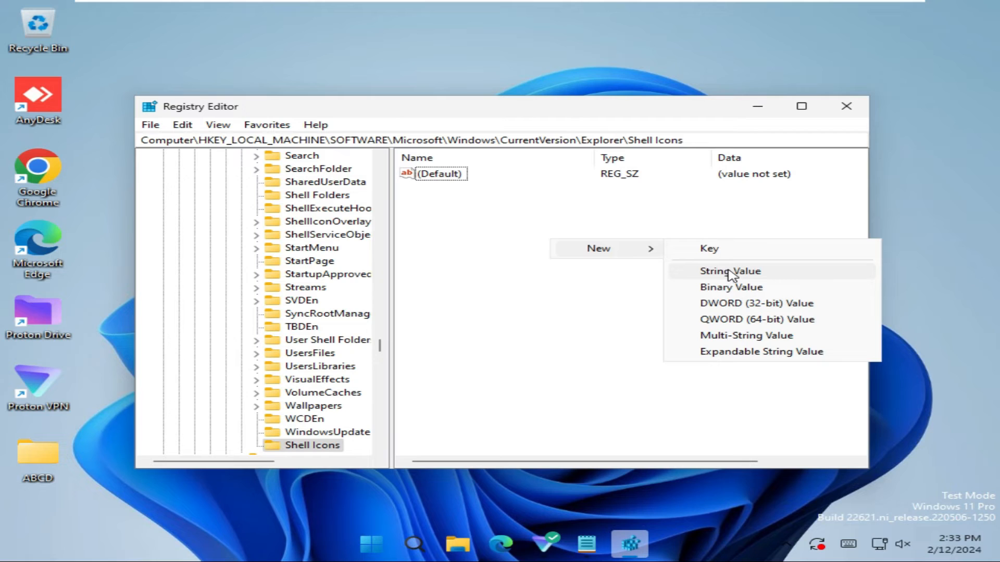
pyautogui.click(730, 271)
pyautogui.write('29')
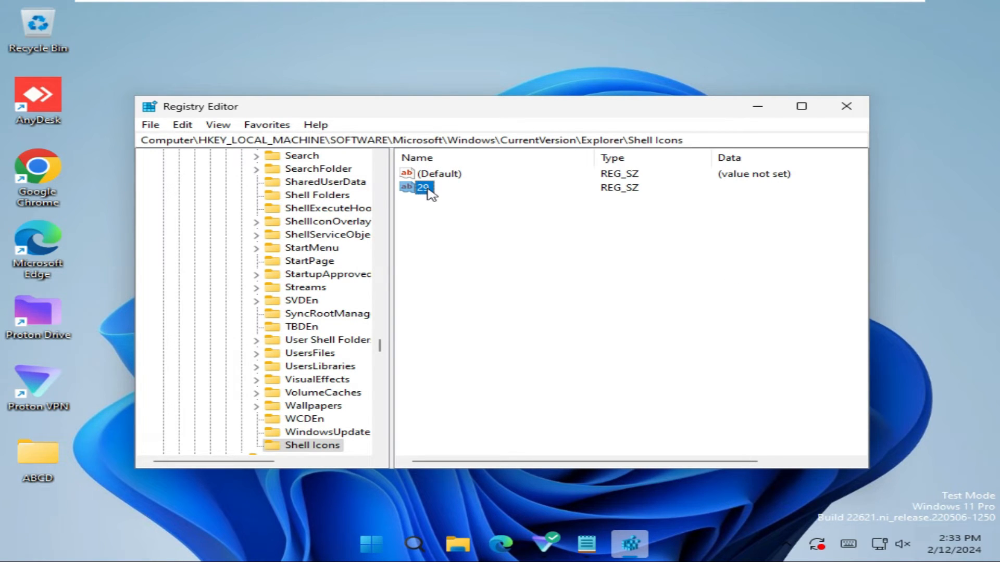
pyautogui.rightClick(422, 187)
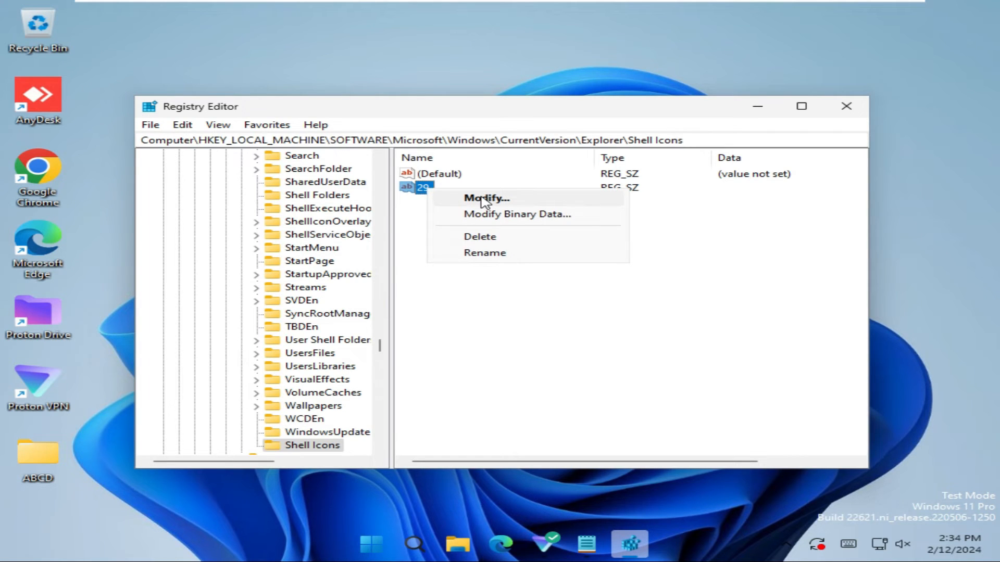
pyautogui.click(485, 198)
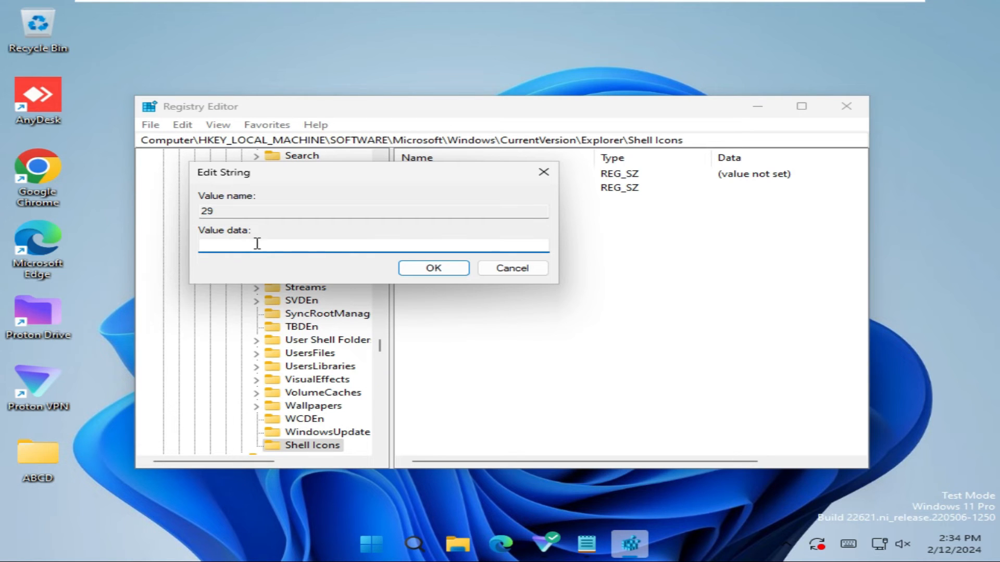
pyautogui.click(585, 543)
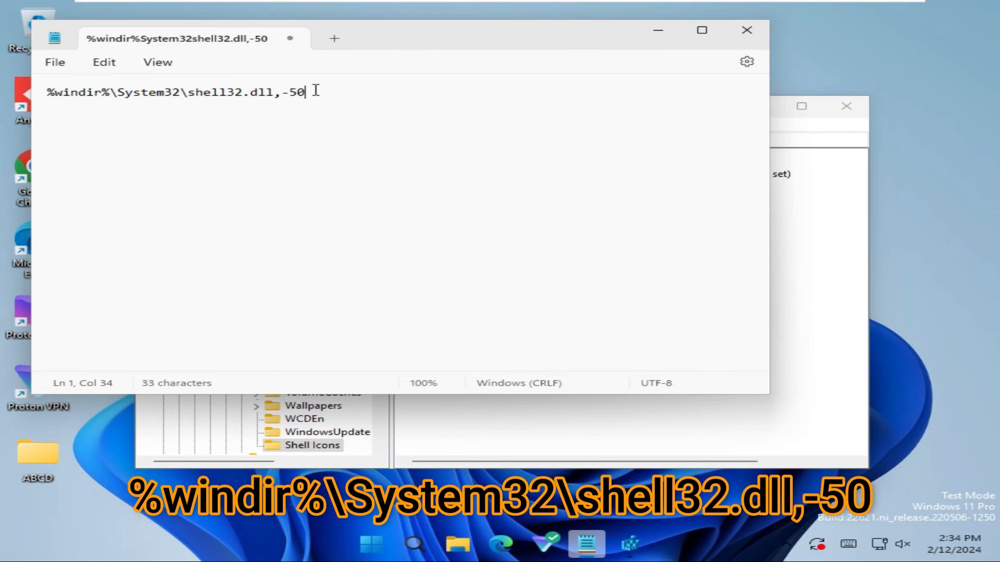
# Copy the %windir%\System32\shell32.dll,-50 path from Notepad, then minimize Notepad.
pyautogui.press('ctrl+a')
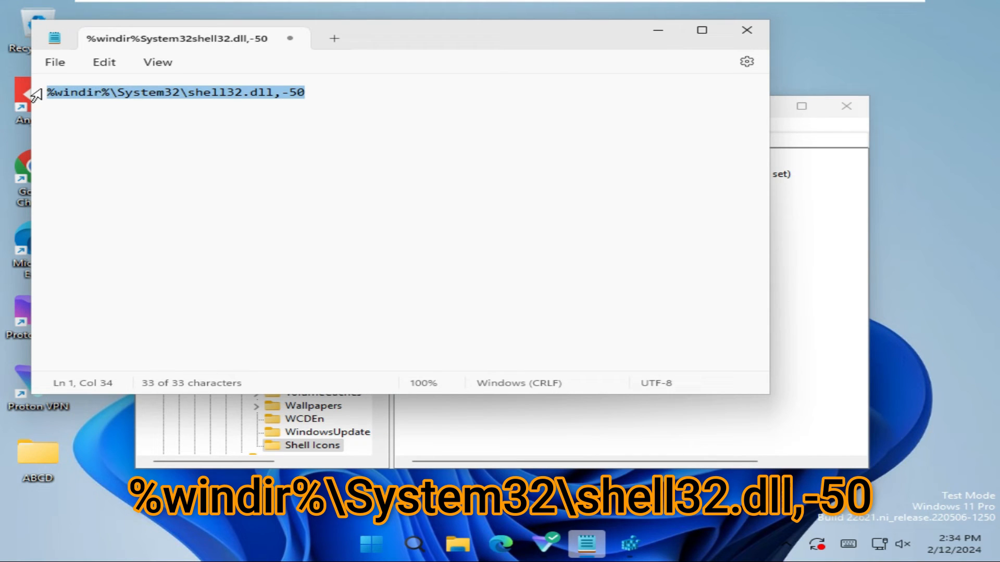
pyautogui.moveTo(255, 101)
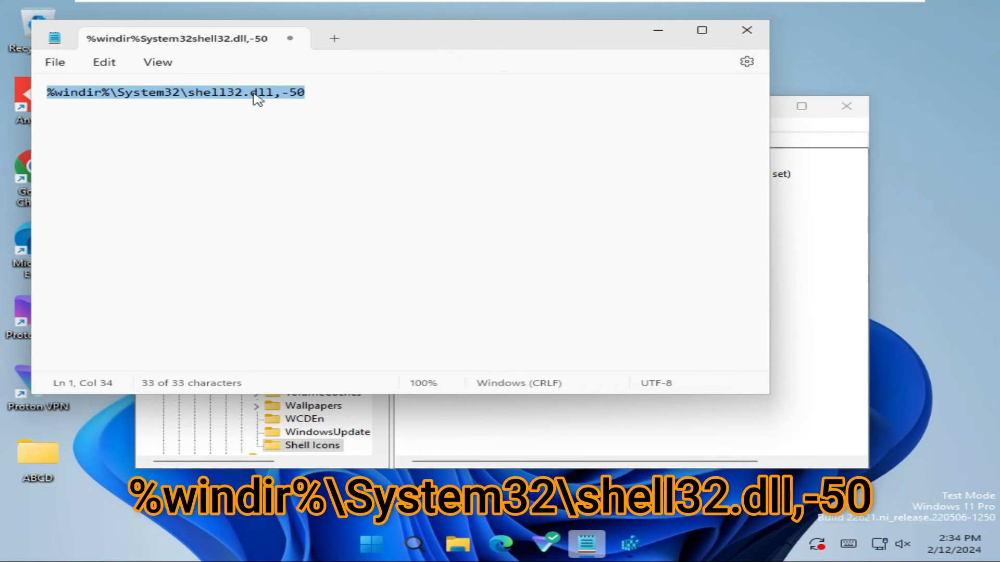
pyautogui.rightClick(255, 93)
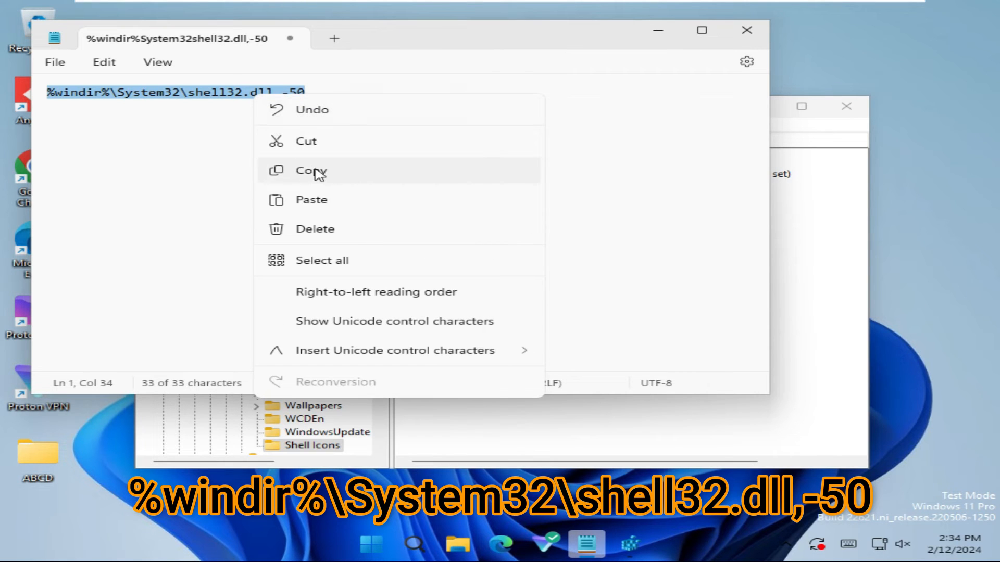
pyautogui.click(310, 171)
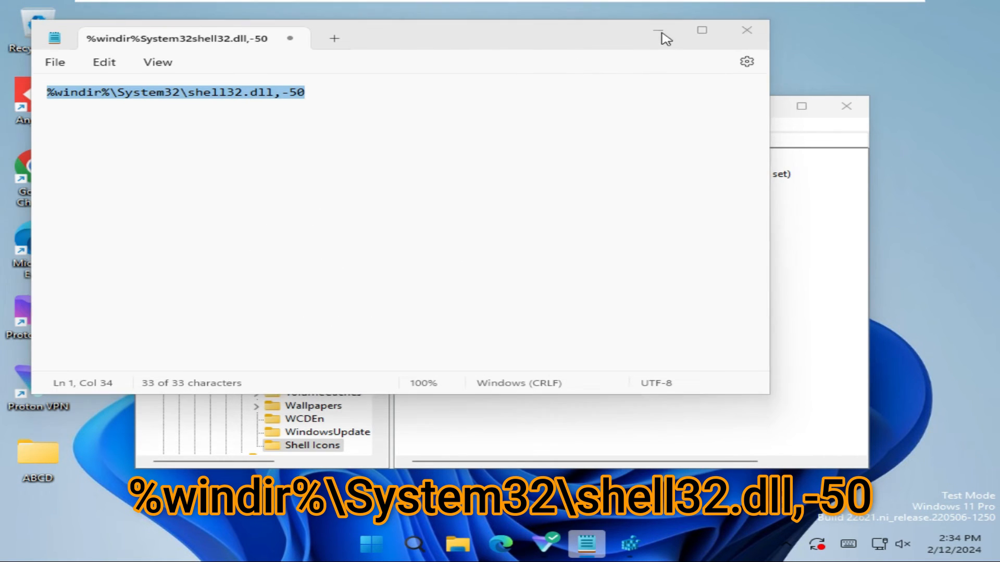
pyautogui.click(658, 30)
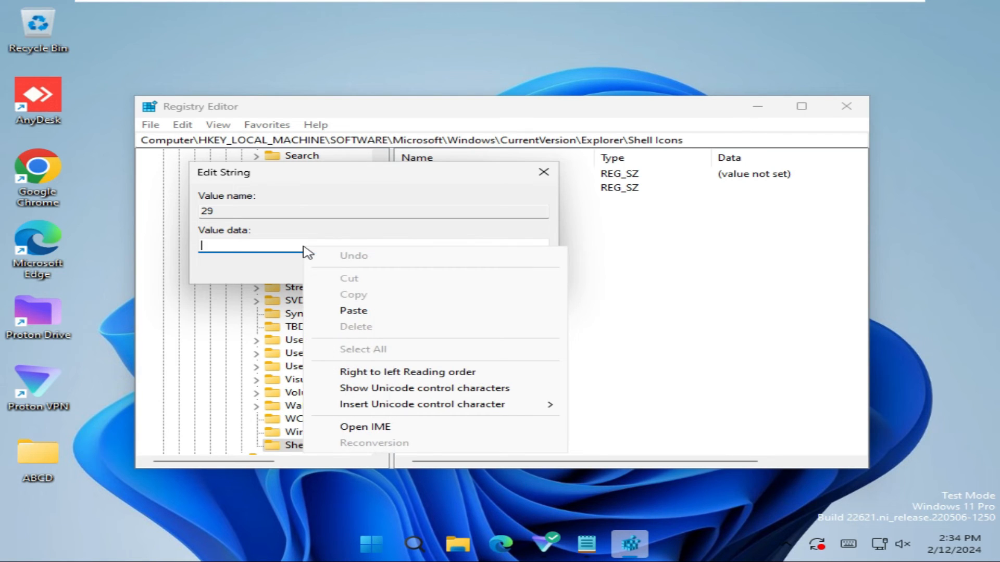
# Paste the shell32.dll,-50 path as value 29's data and confirm with OK.
pyautogui.click(354, 311)
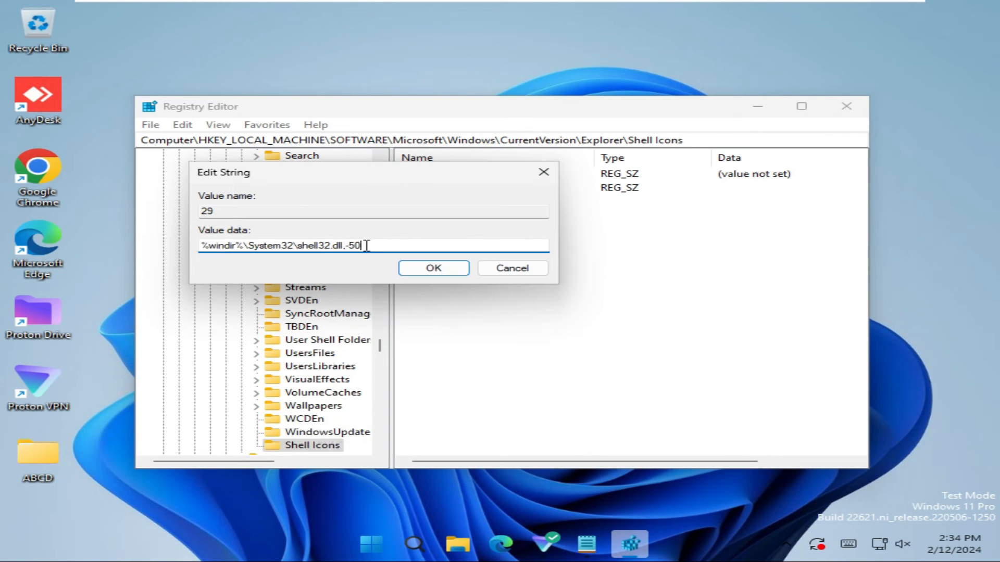
pyautogui.moveTo(433, 267)
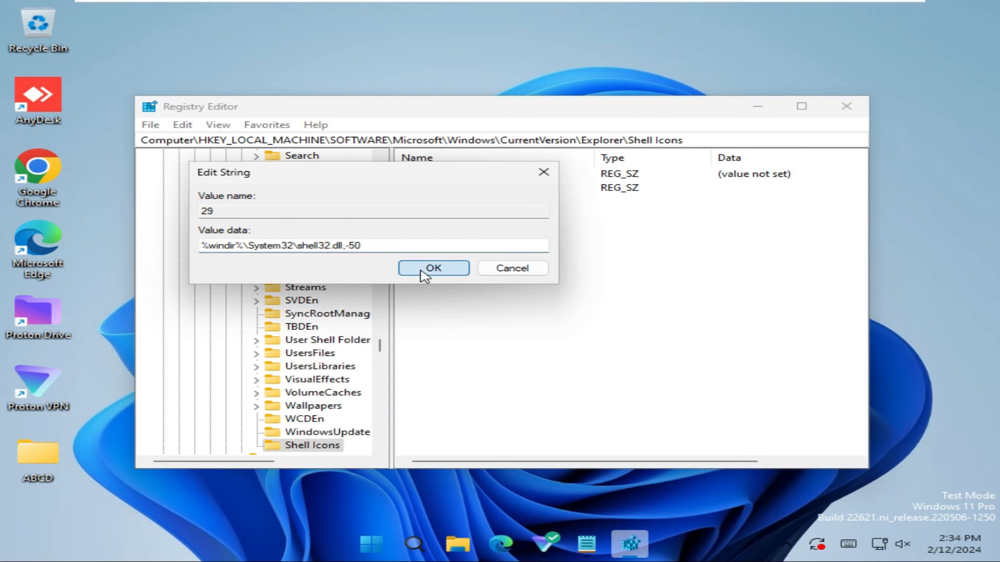
pyautogui.click(432, 268)
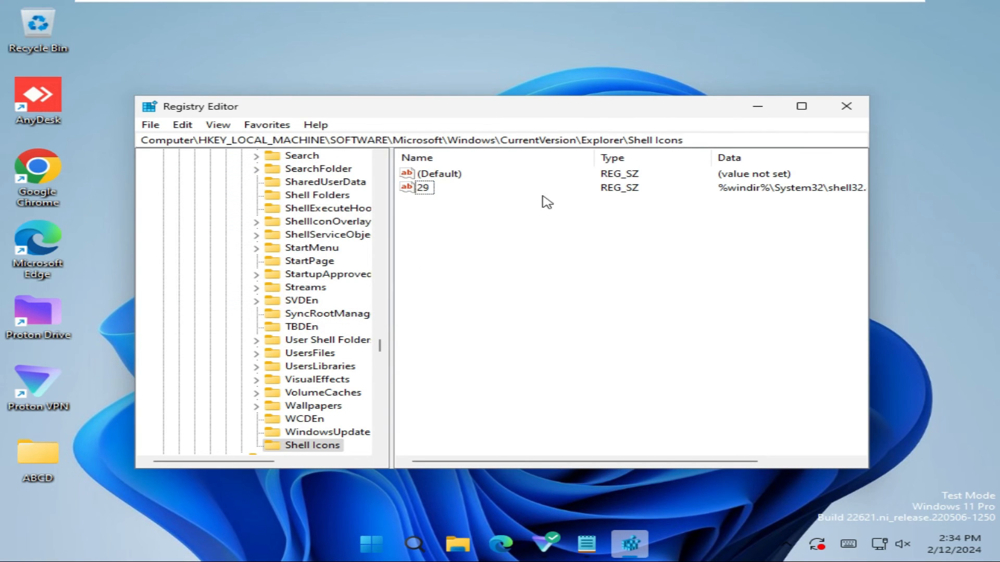
pyautogui.moveTo(684, 231)
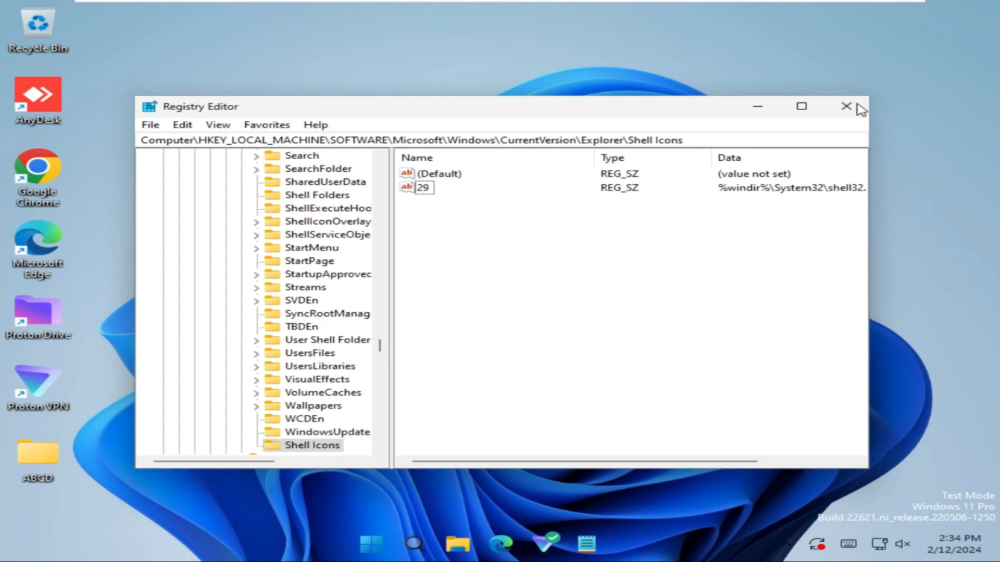
# Close Registry Editor and restart Windows from the Start menu's power options.
pyautogui.click(847, 105)
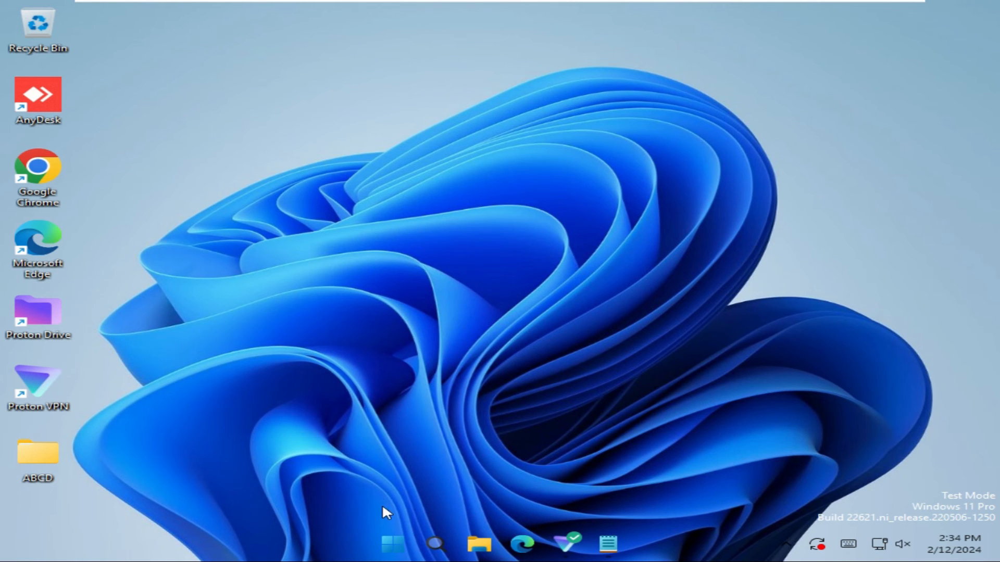
pyautogui.click(392, 543)
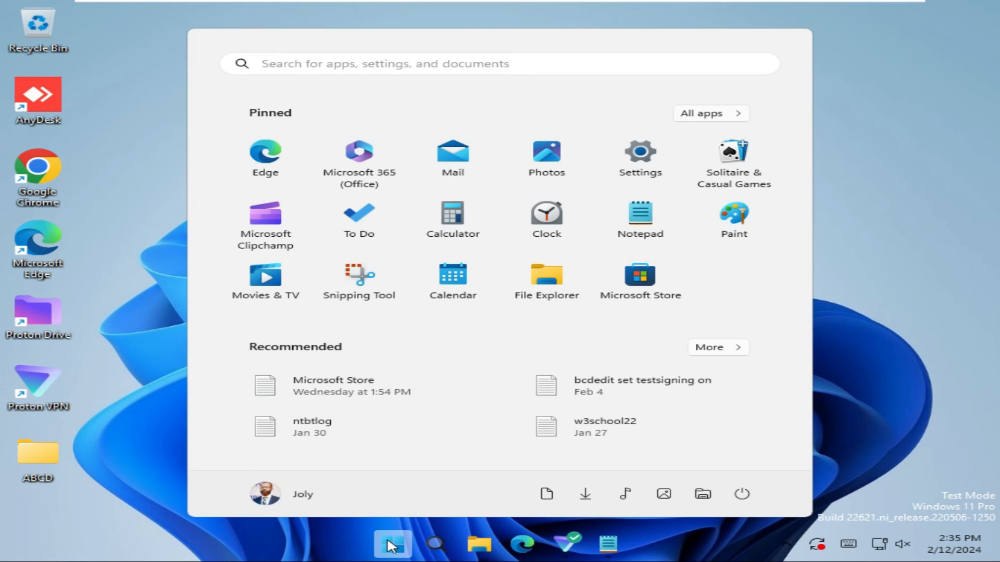
pyautogui.moveTo(741, 493)
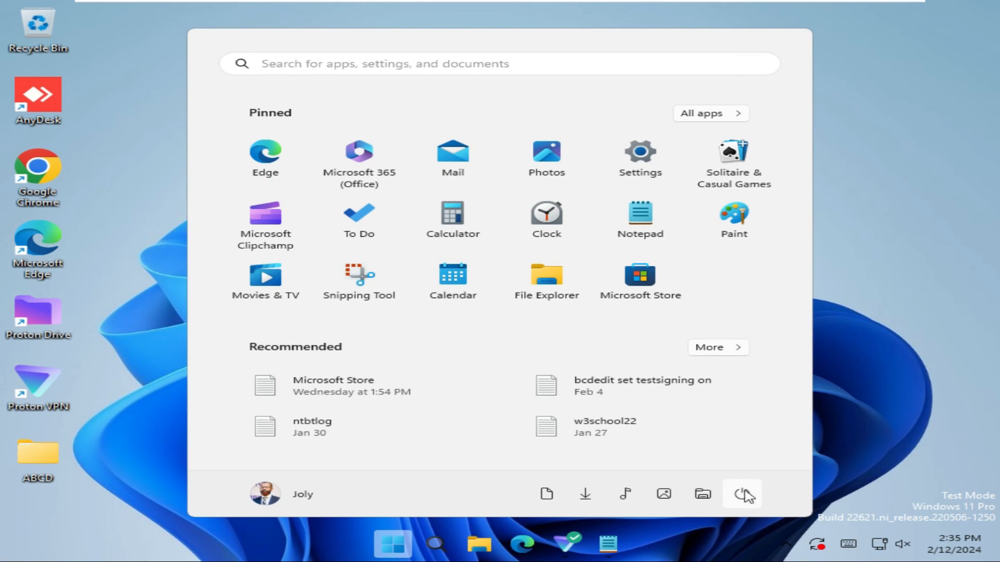
pyautogui.click(741, 494)
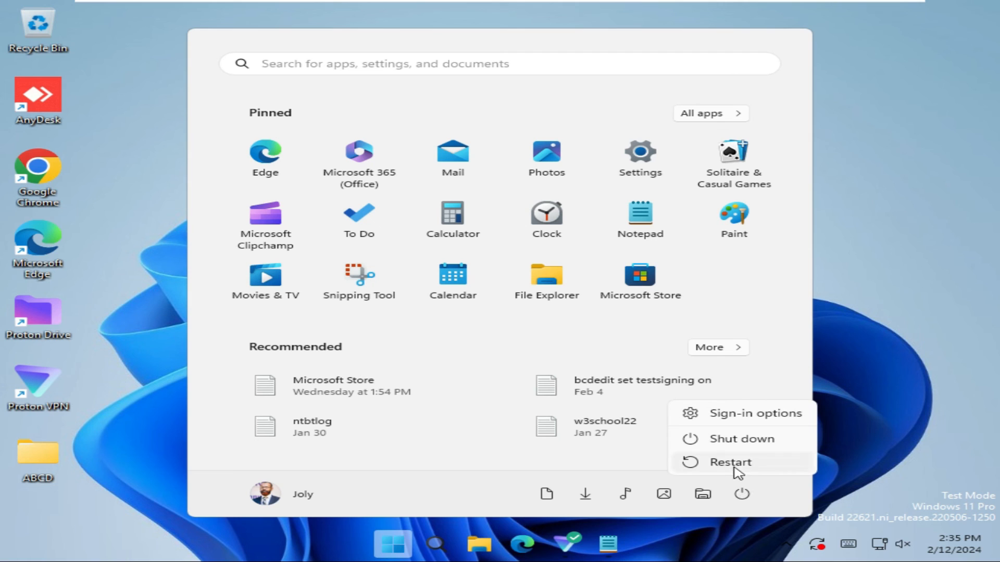
pyautogui.moveTo(730, 462)
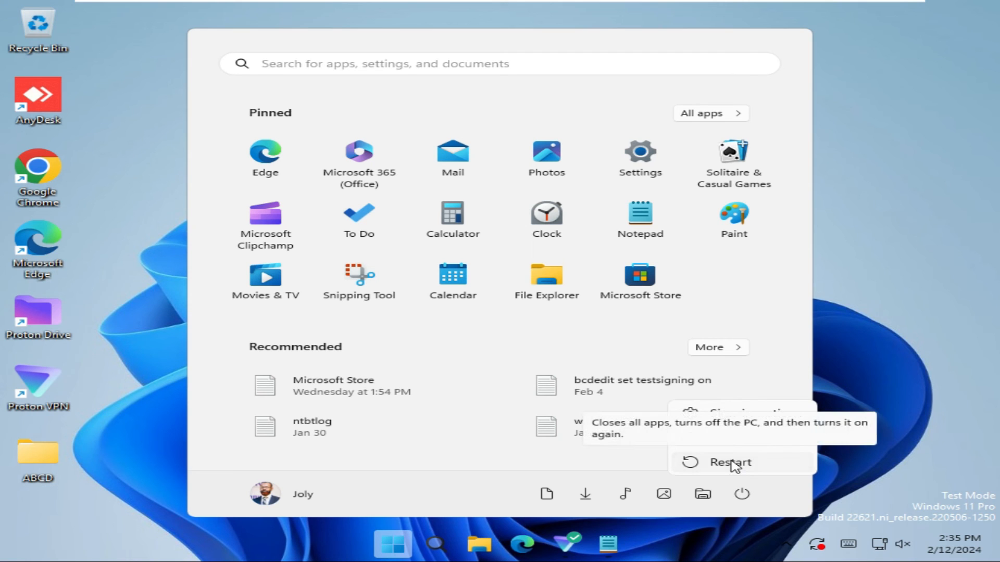
pyautogui.click(729, 463)
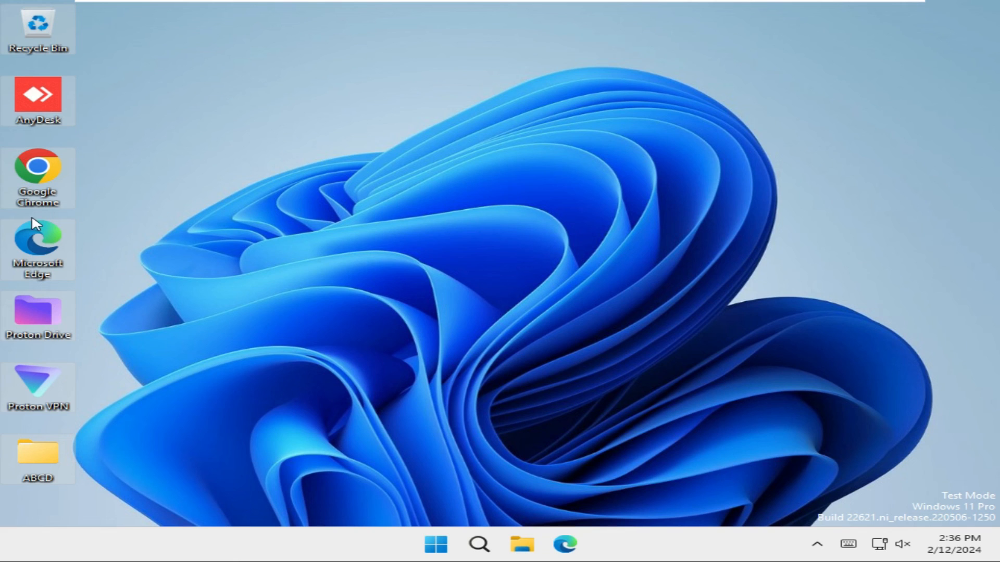
pyautogui.moveTo(247, 268)
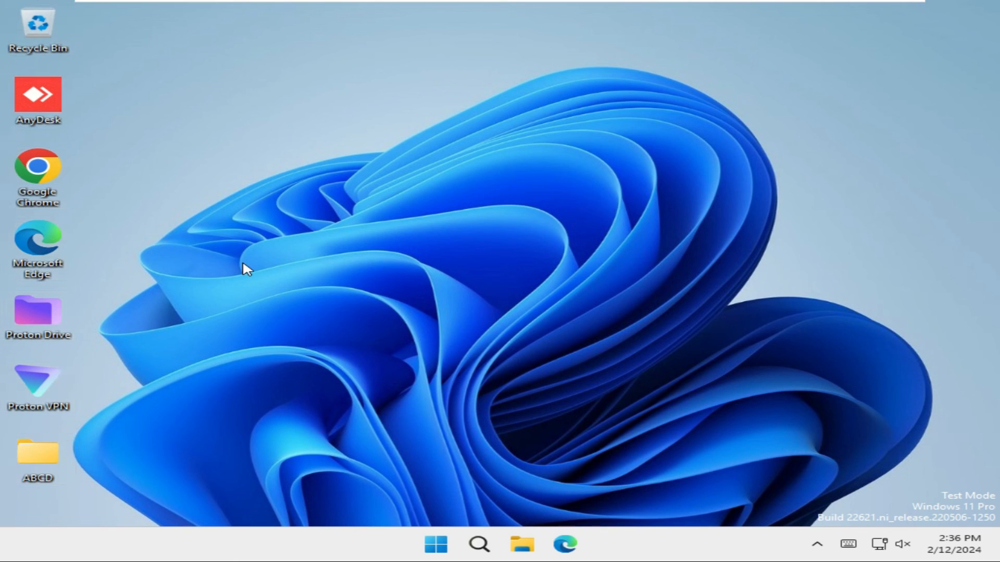